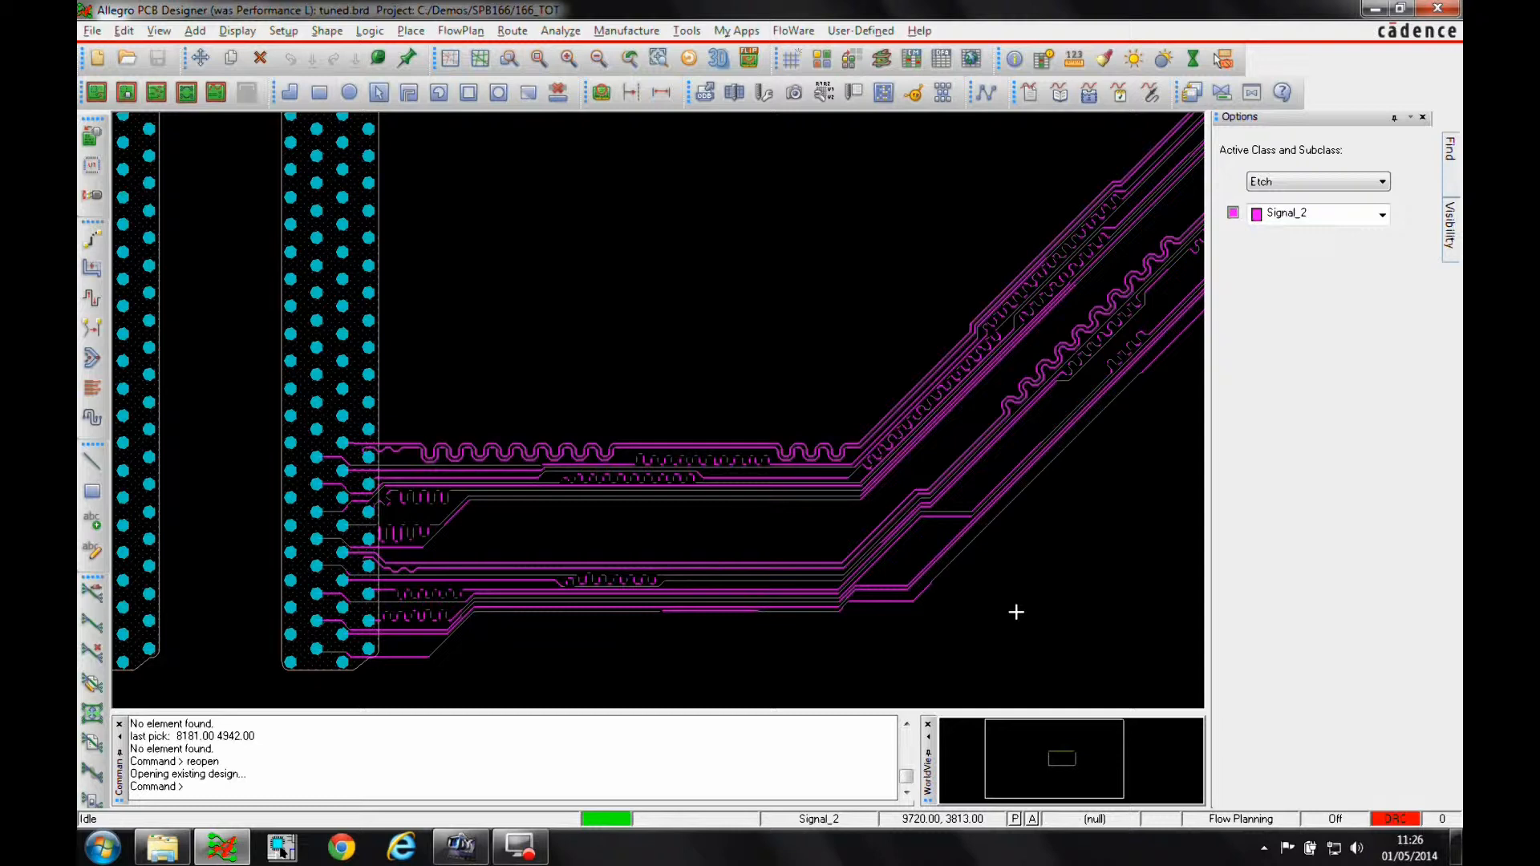
Switch the editor to Allegro PCB Designer with the High Speed option enabled.
{"action": "left_click", "coordinate": [91, 29]}
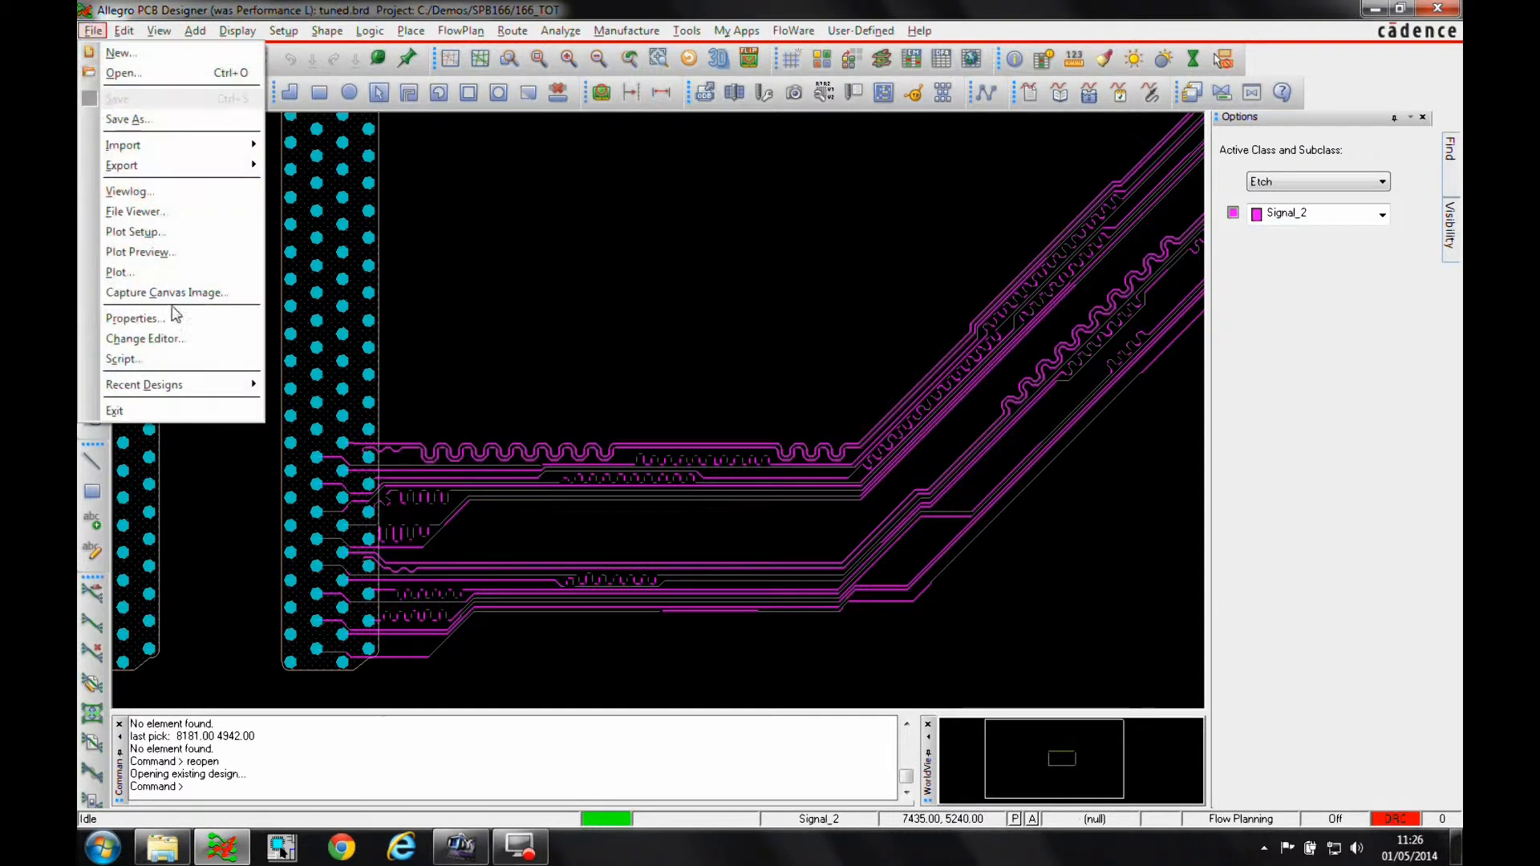
{"action": "left_click", "coordinate": [144, 338]}
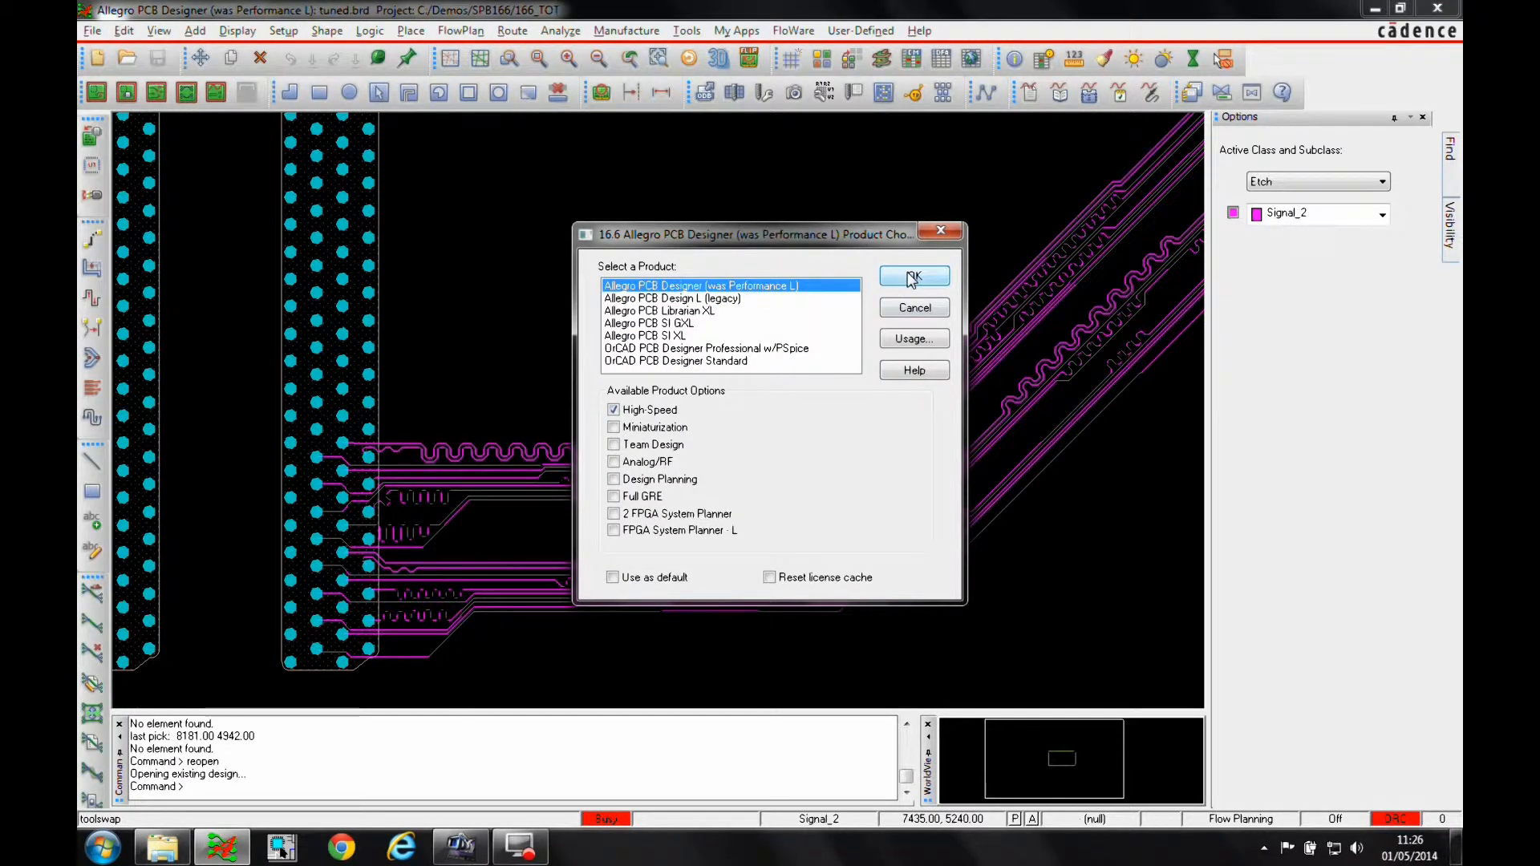
{"action": "left_click", "coordinate": [913, 276]}
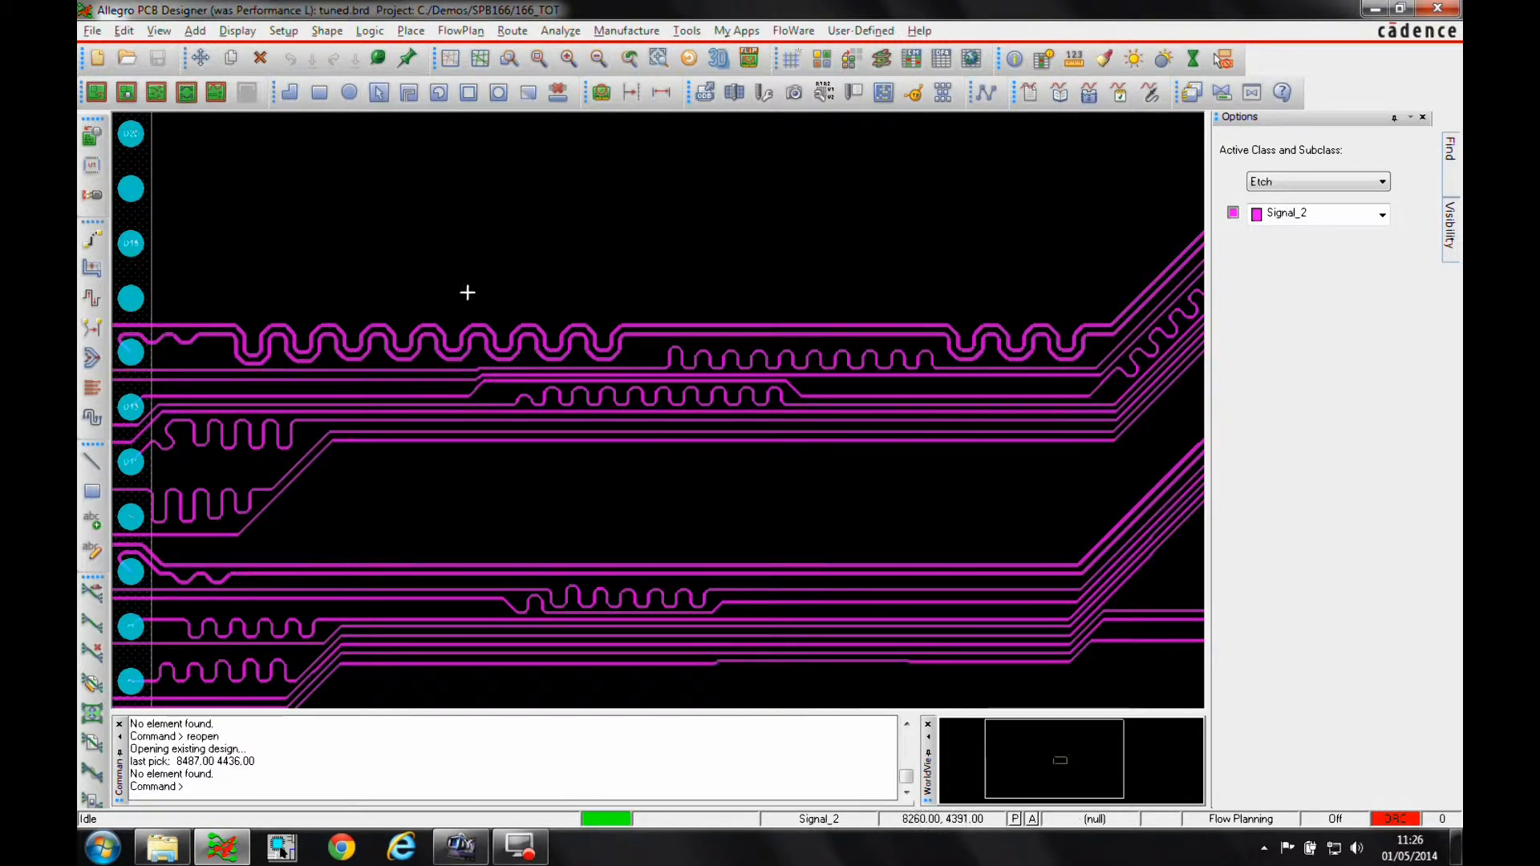
{"action": "mouse_move", "coordinate": [351, 424]}
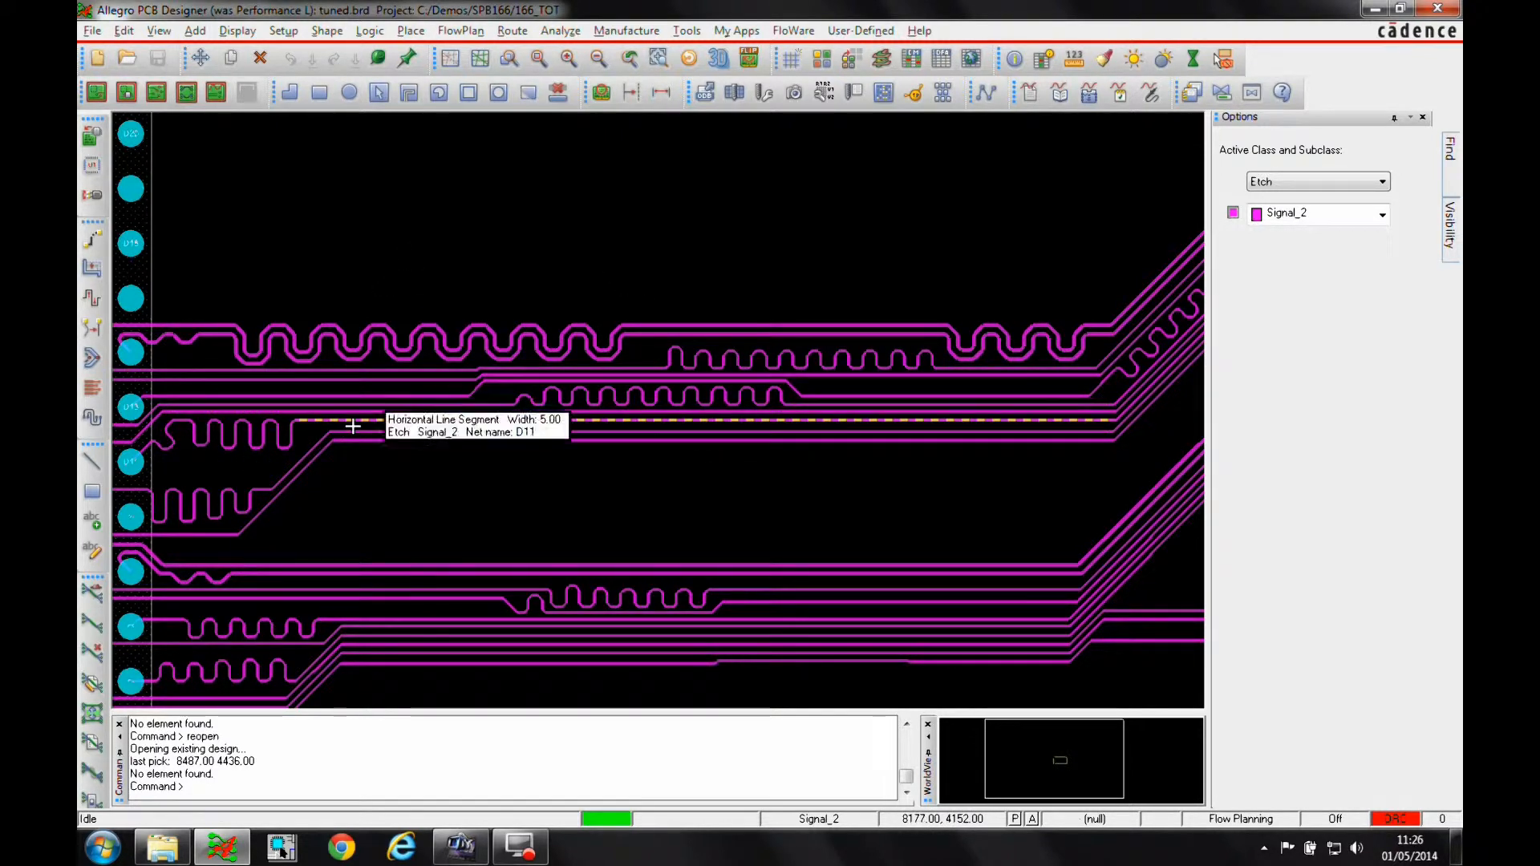
{"action": "mouse_move", "coordinate": [715, 553]}
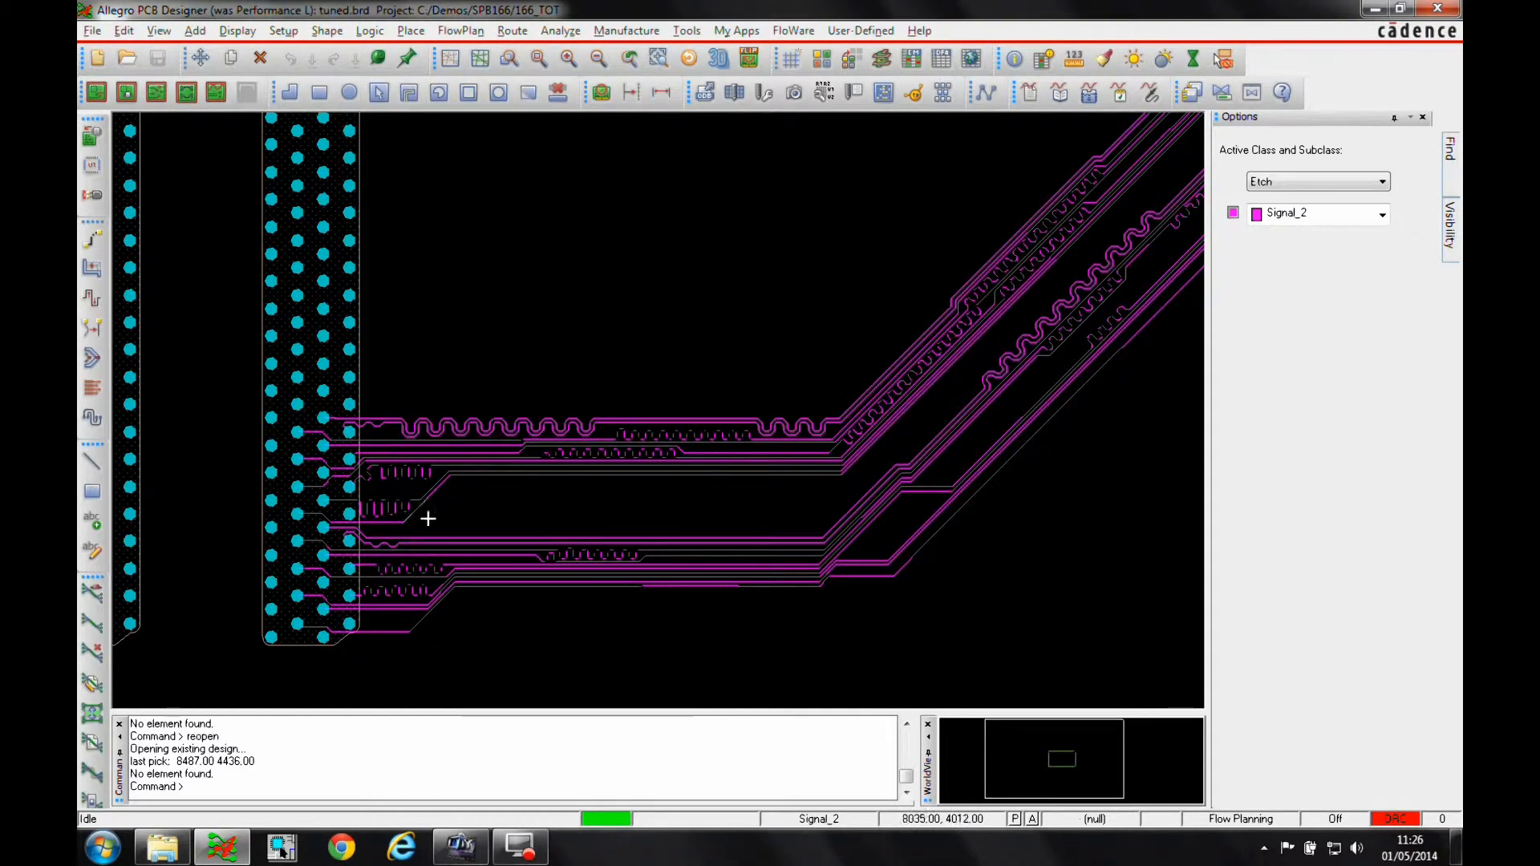
{"action": "mouse_move", "coordinate": [876, 510]}
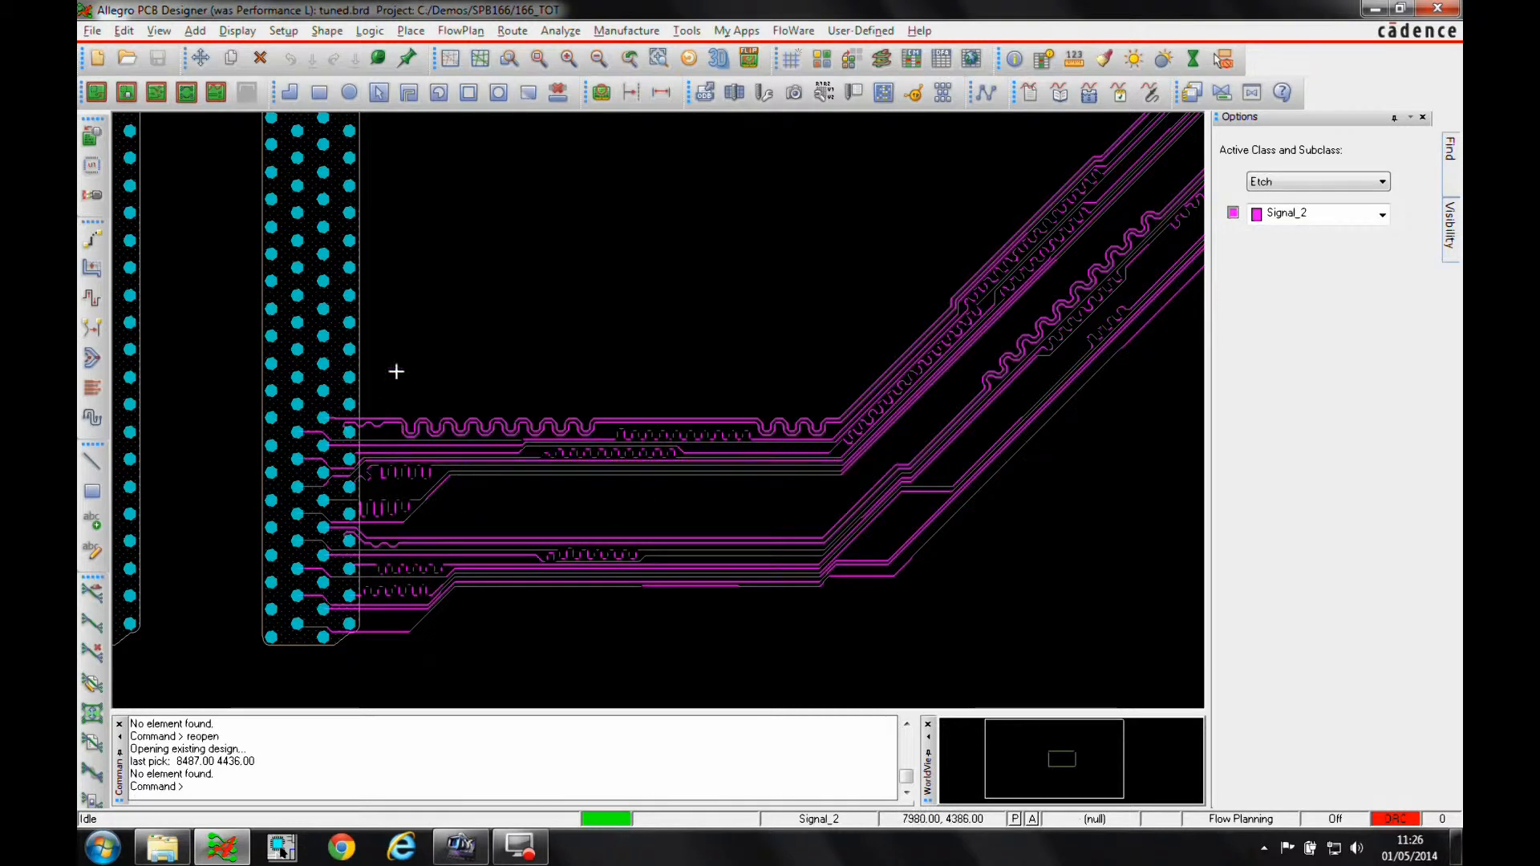
{"action": "mouse_move", "coordinate": [788, 516]}
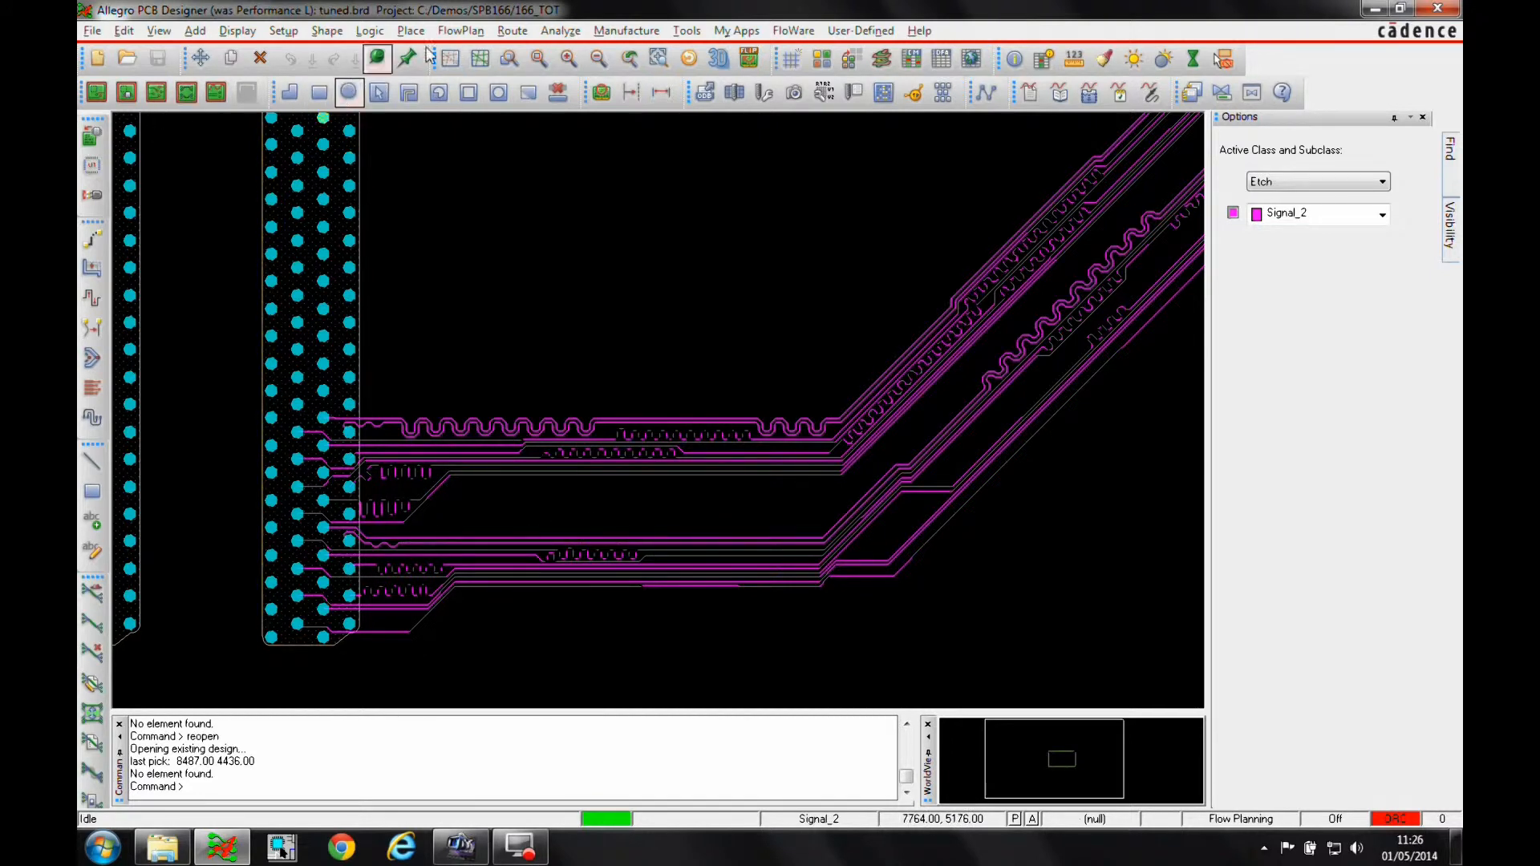
Start Route > Remove Tuning with the phase bump removal option also enabled.
{"action": "left_click", "coordinate": [512, 31]}
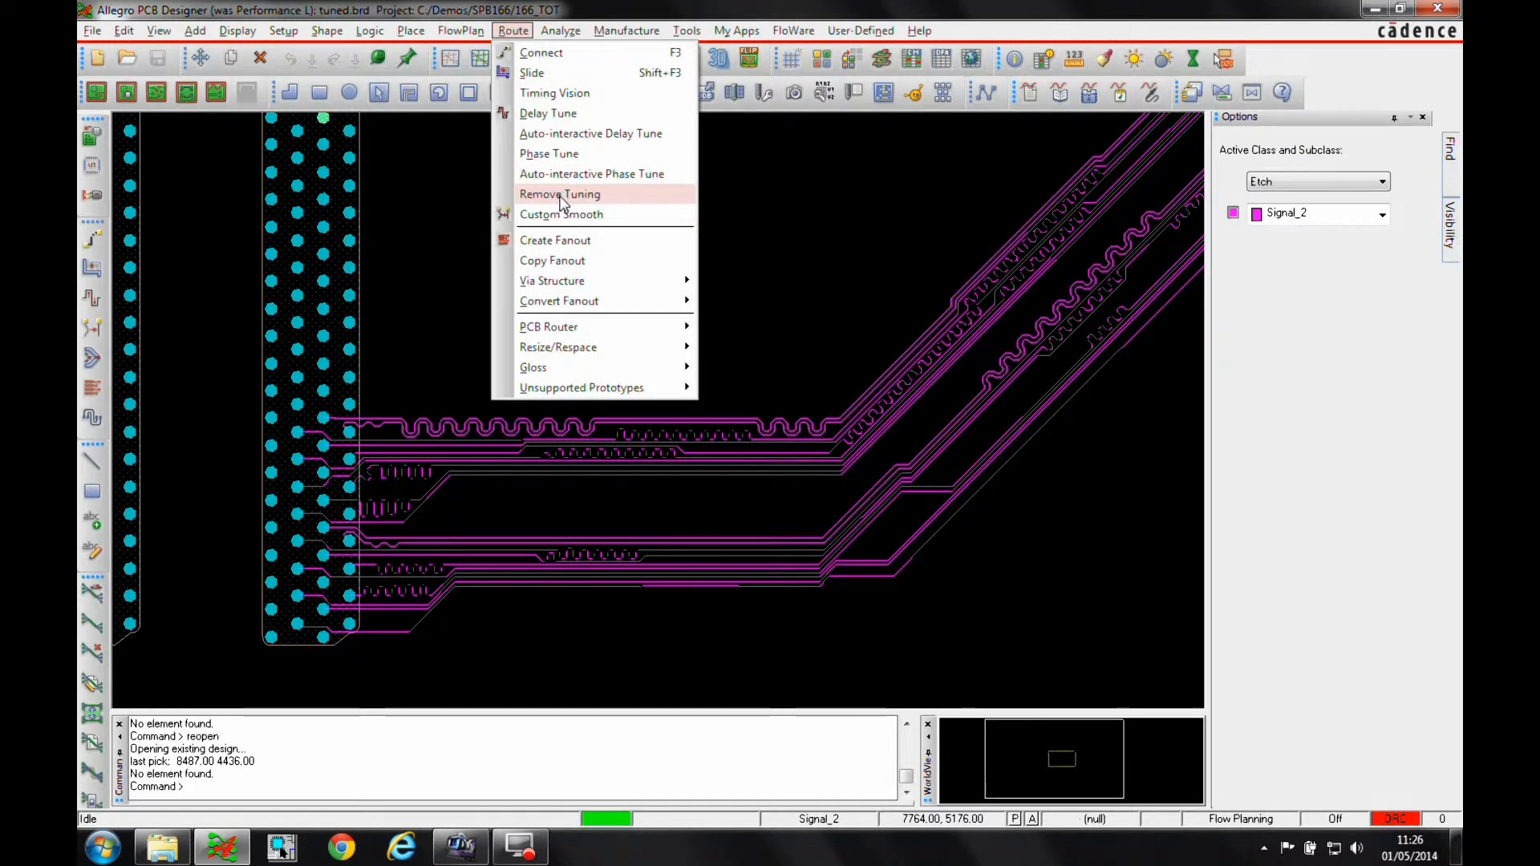
{"action": "left_click", "coordinate": [559, 194]}
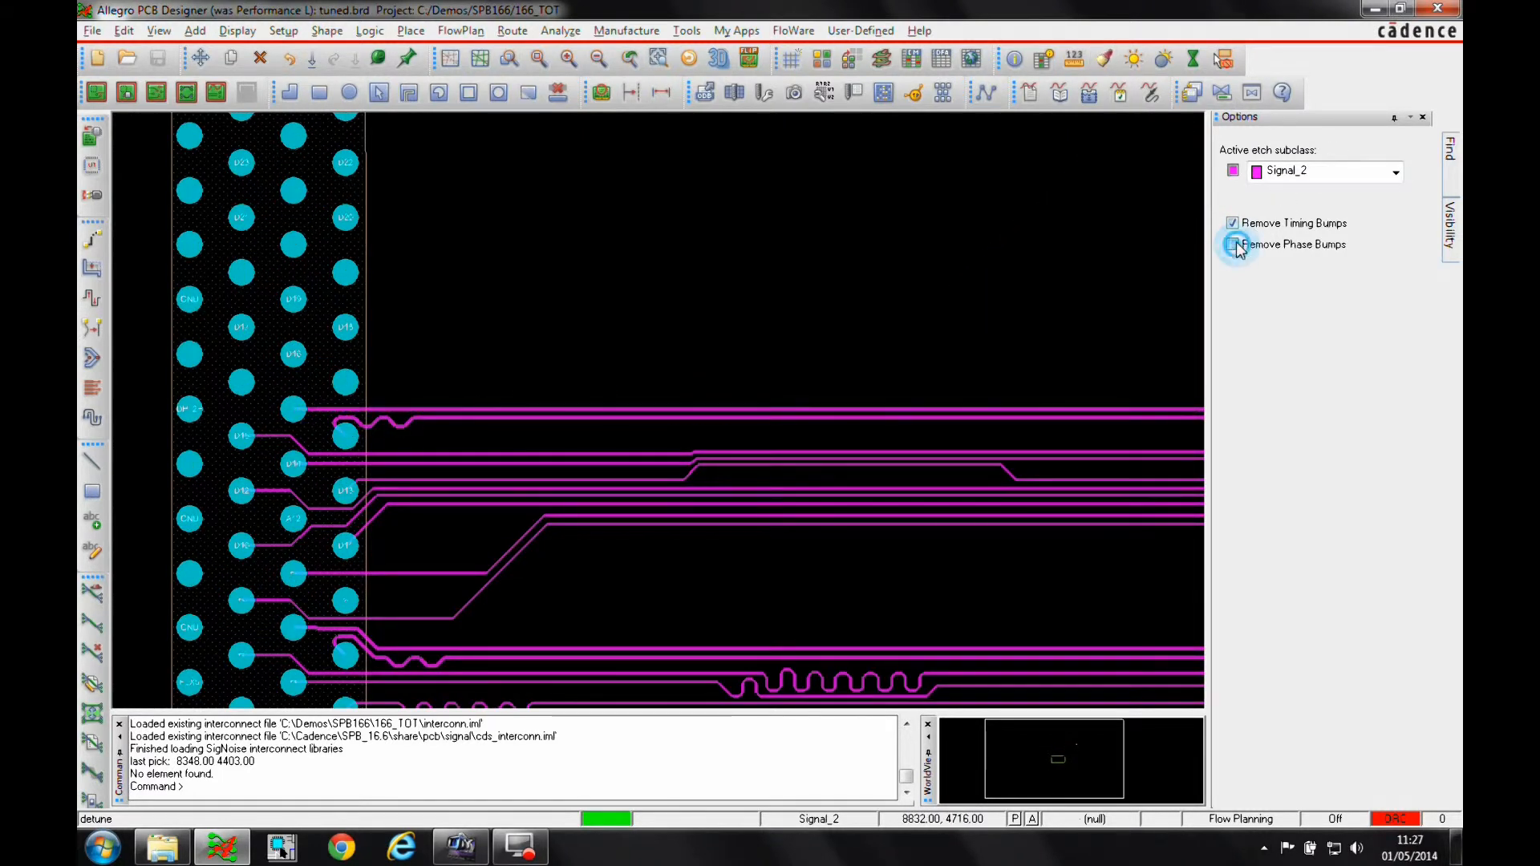
{"action": "left_click", "coordinate": [1232, 244]}
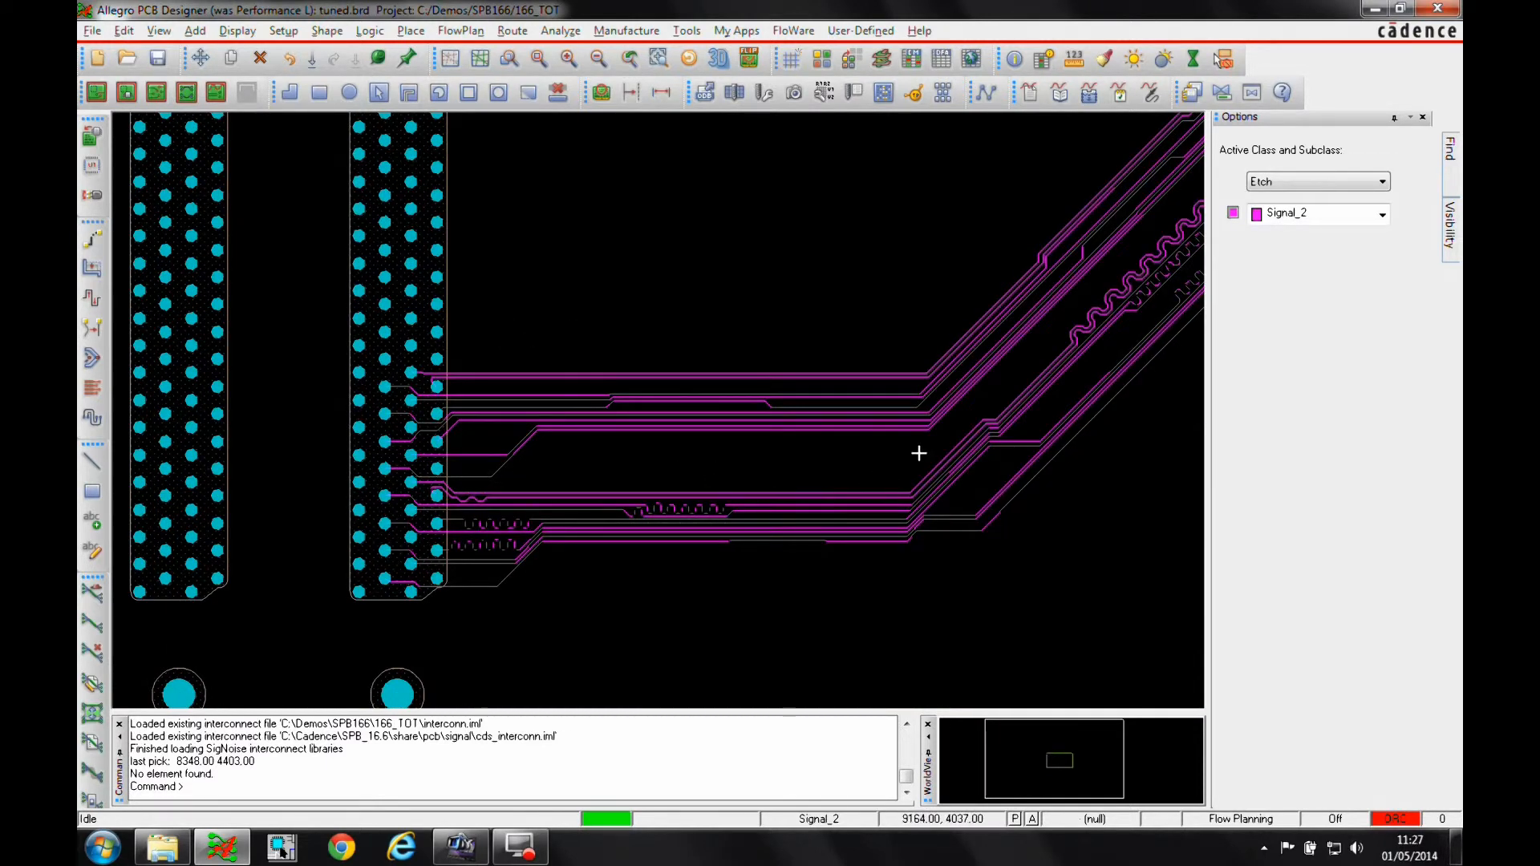
{"action": "mouse_move", "coordinate": [482, 473]}
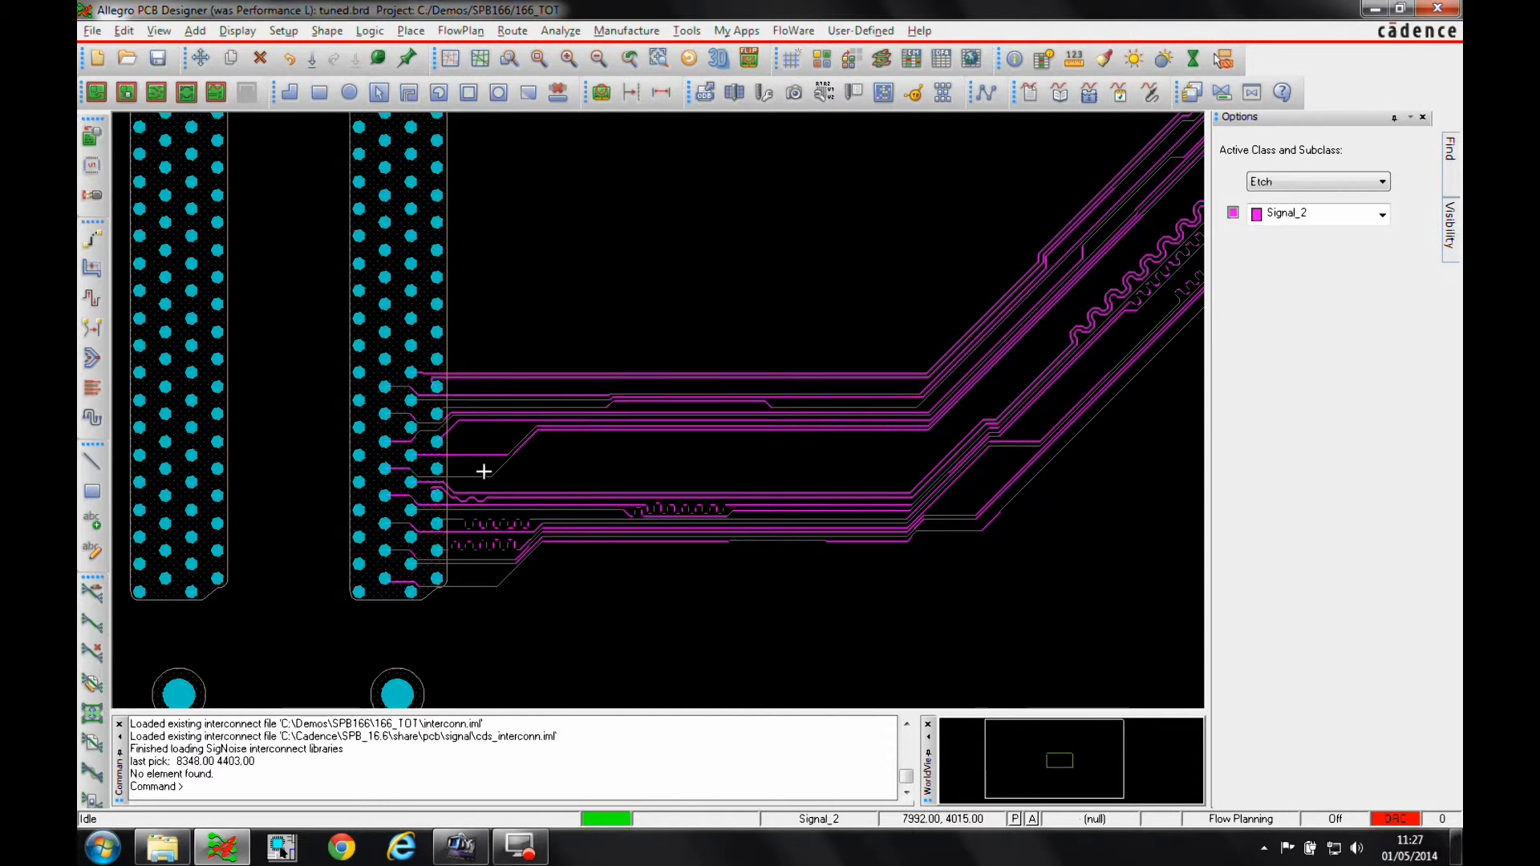